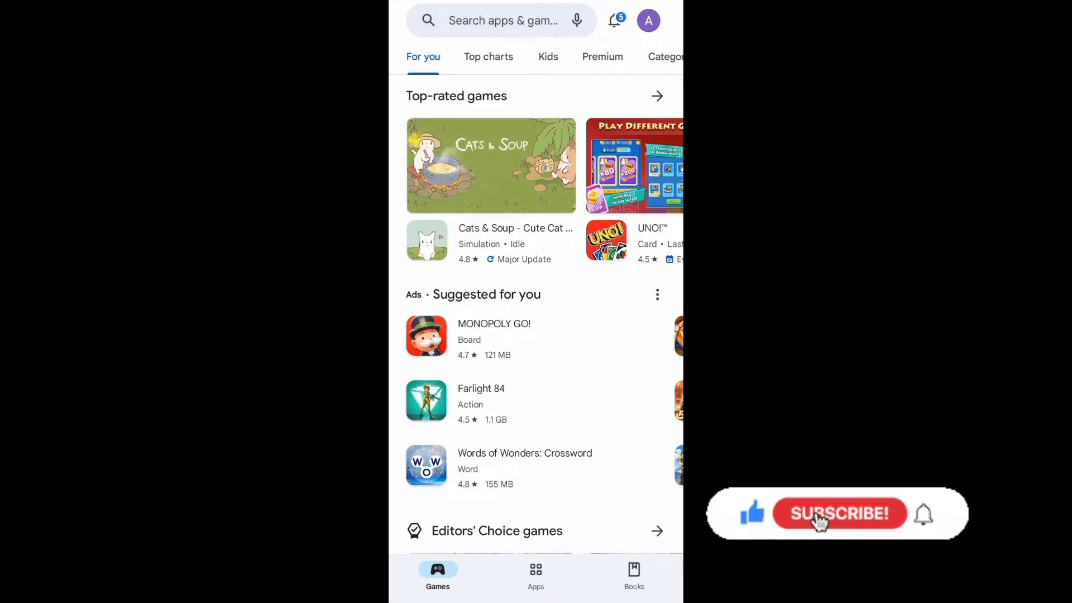
# Step: From the Play Store account menu, expand the device accounts and start adding another Google account
pyautogui.click(840, 513)
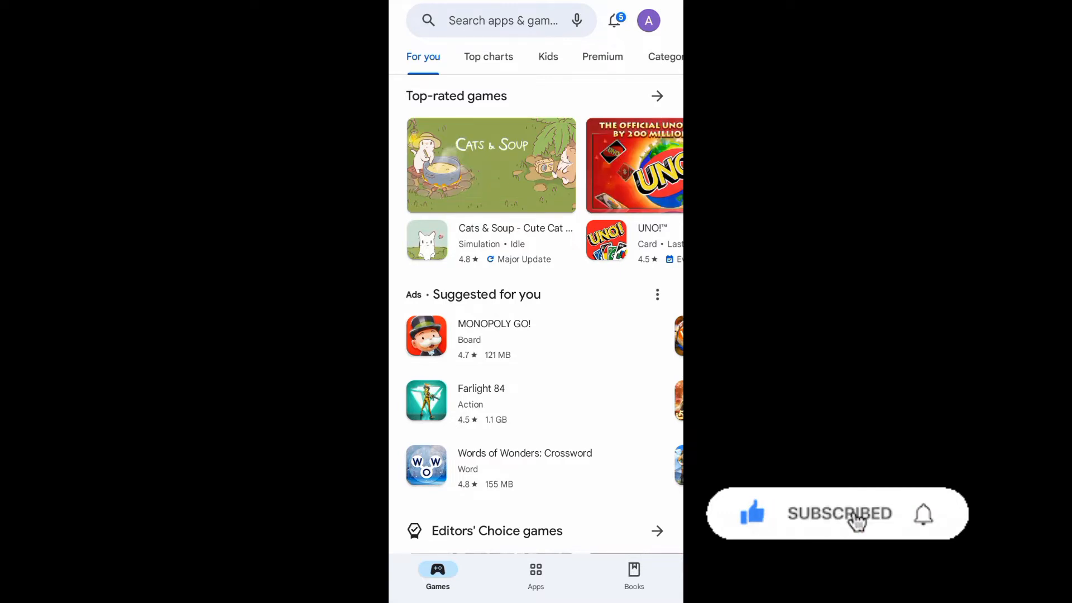
pyautogui.moveTo(923, 514)
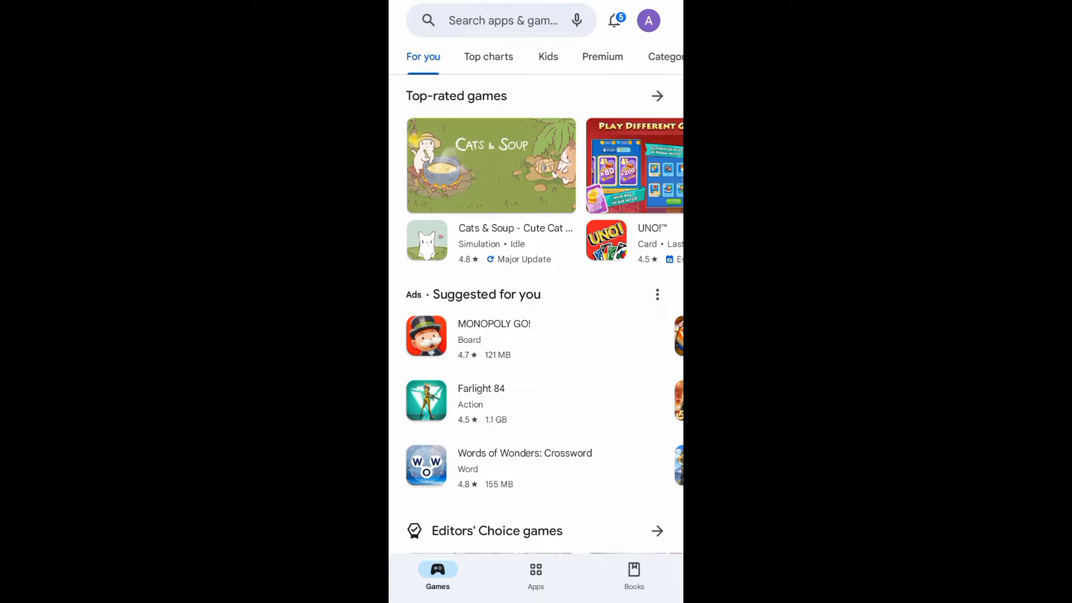
pyautogui.click(648, 20)
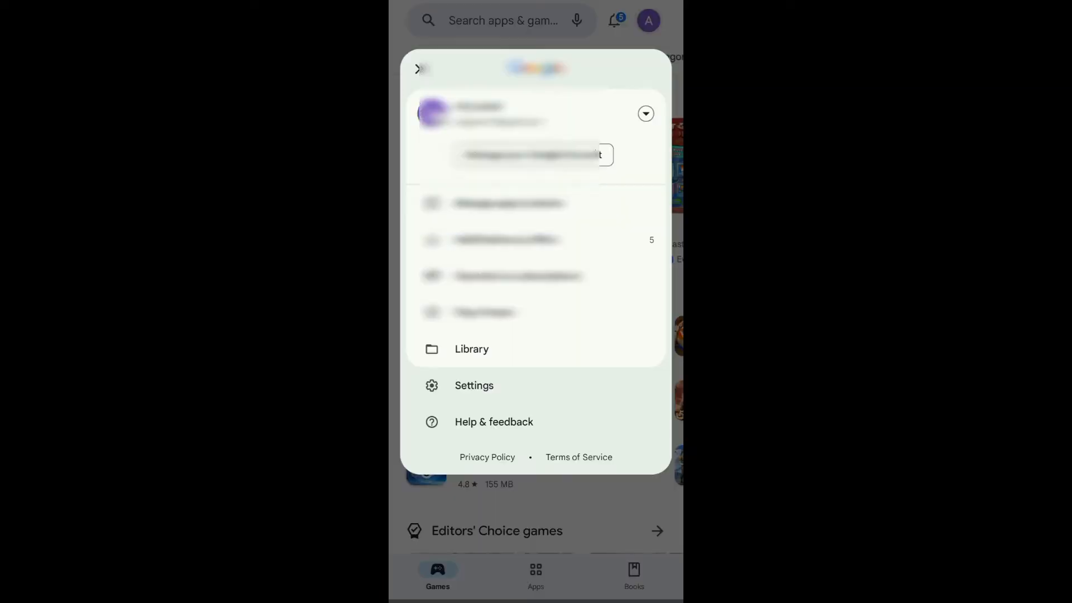
pyautogui.click(645, 113)
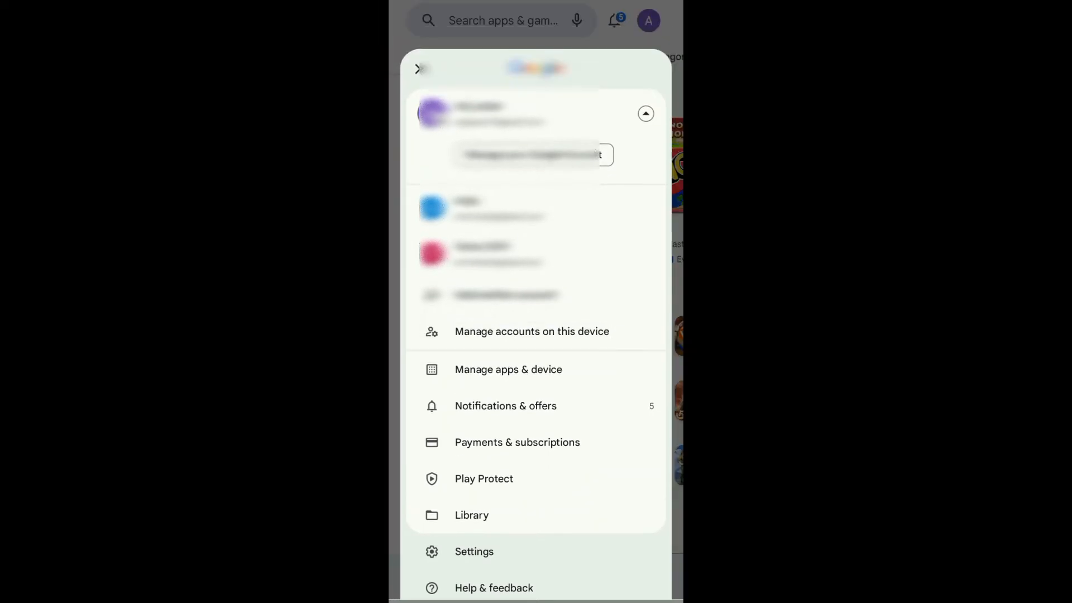
pyautogui.click(420, 68)
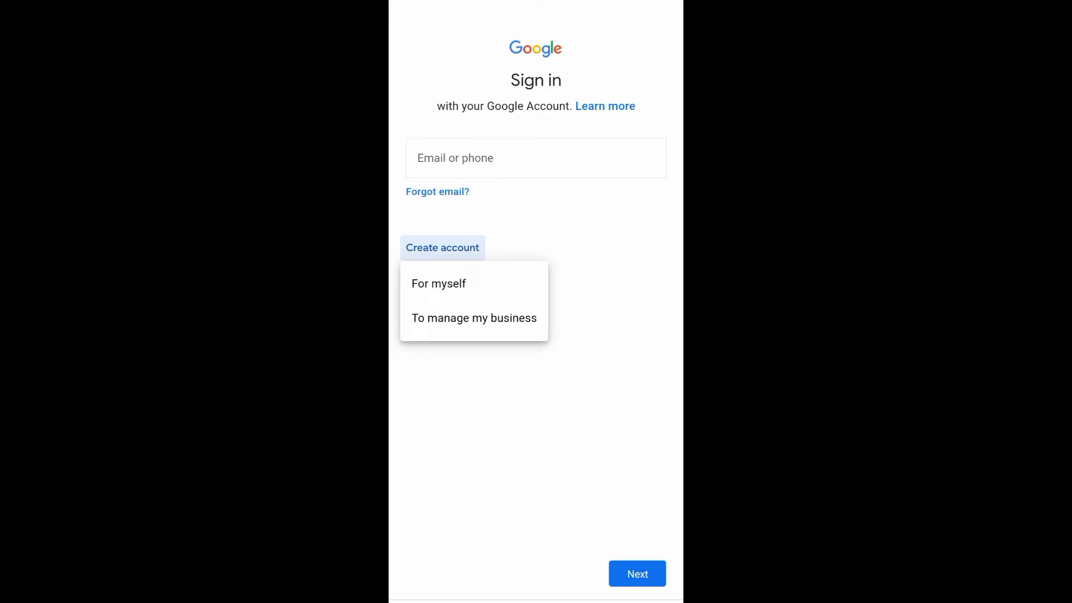
# Step: Choose an account for myself and enter the first name 'Im'
pyautogui.click(438, 283)
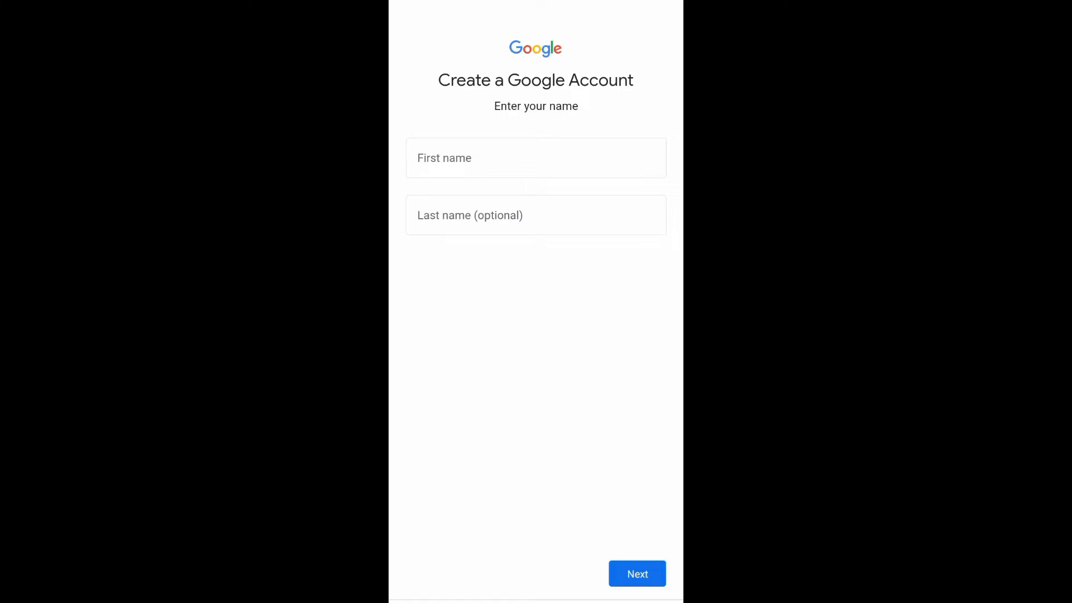
pyautogui.click(535, 158)
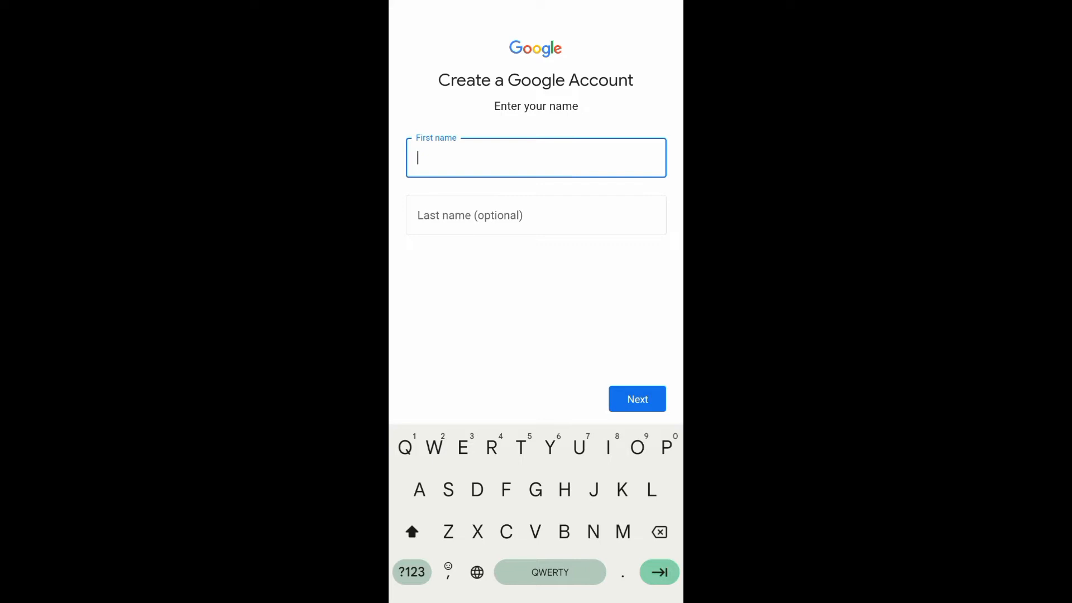
pyautogui.write('Im')
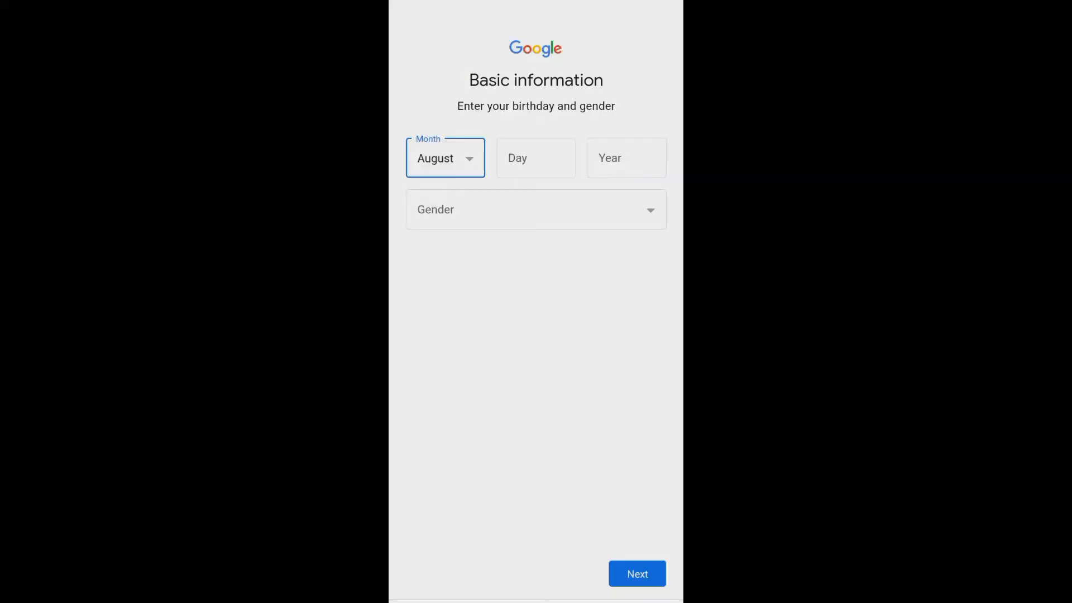
# Step: Fill in the birthday day and continue toward the password step
pyautogui.click(535, 158)
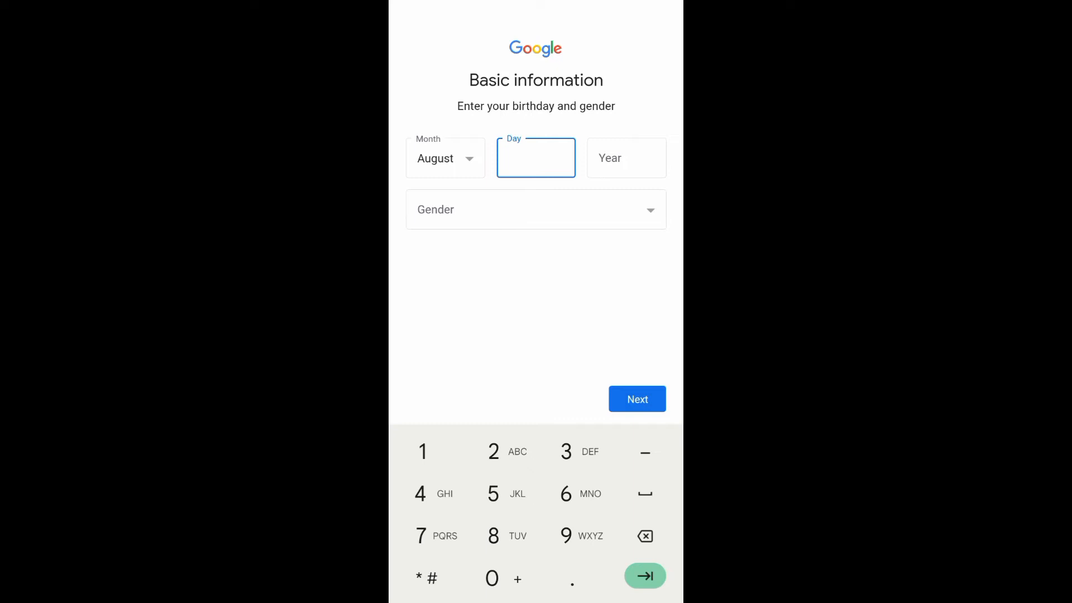
pyautogui.click(535, 210)
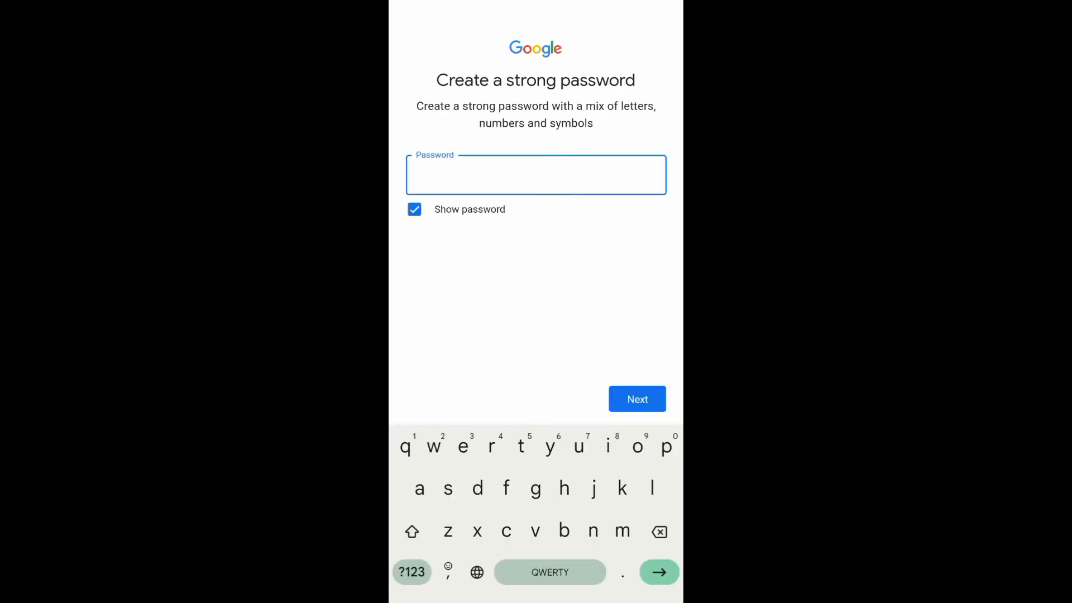
pyautogui.click(535, 174)
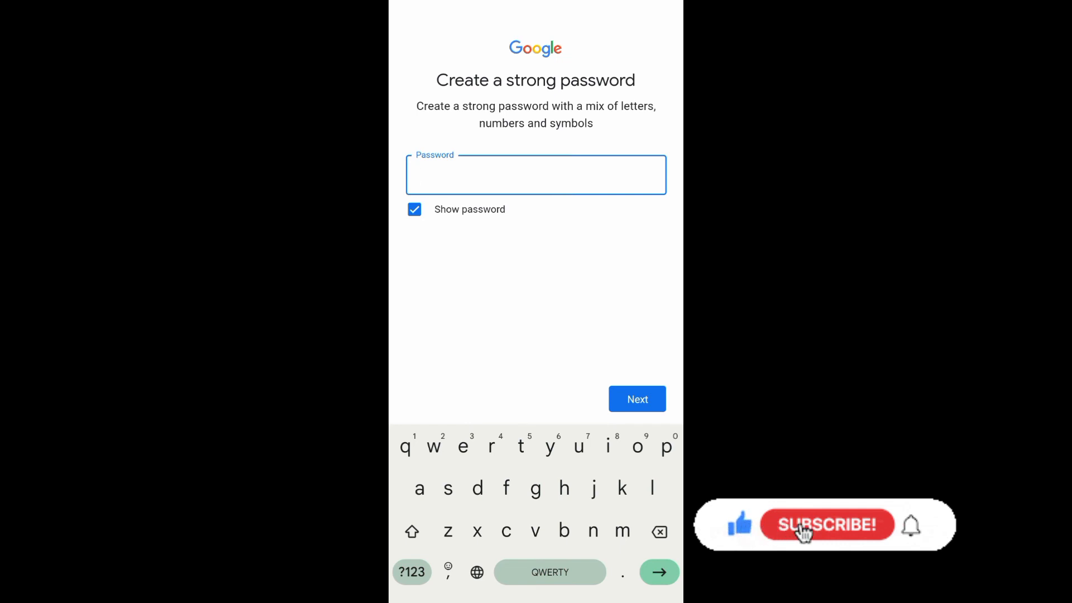
pyautogui.click(826, 524)
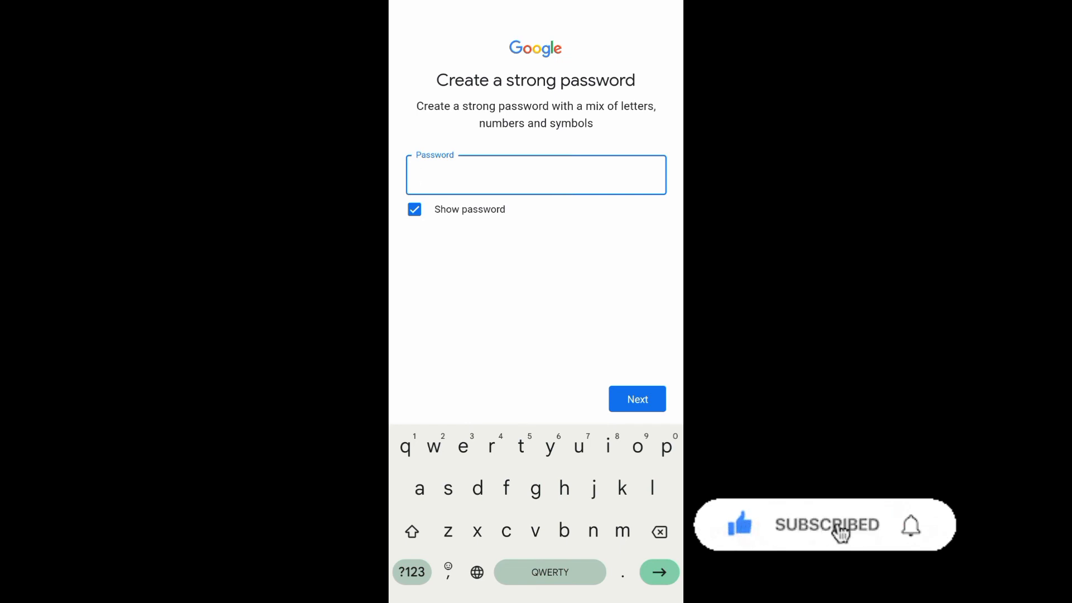